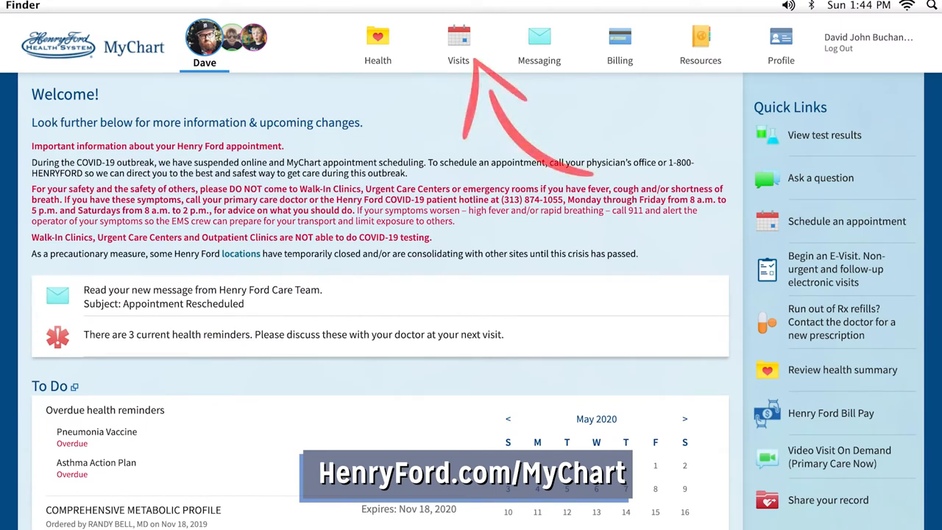
Step: Start a Video Visit On Demand (Primary Care Now) from the Visits menu
{"action": "left_click", "coordinate": [458, 44]}
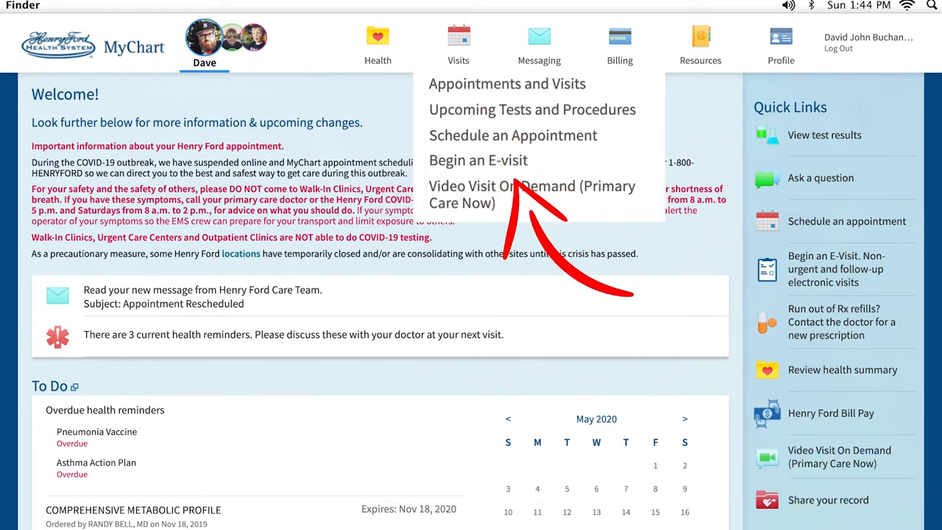
{"action": "left_click", "coordinate": [503, 195]}
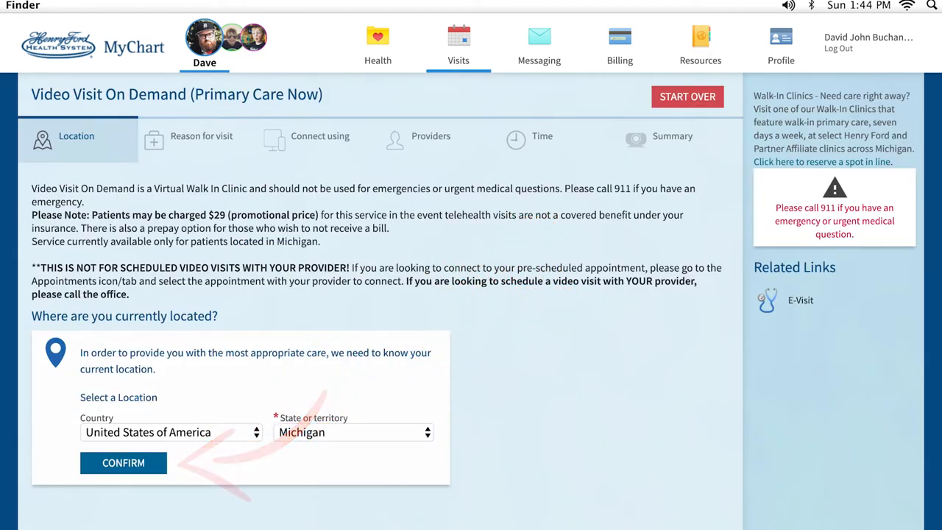
Step: Confirm Michigan as the location and choose Cold/Cough/Flu-like Symptoms as the reason
{"action": "left_click", "coordinate": [123, 462]}
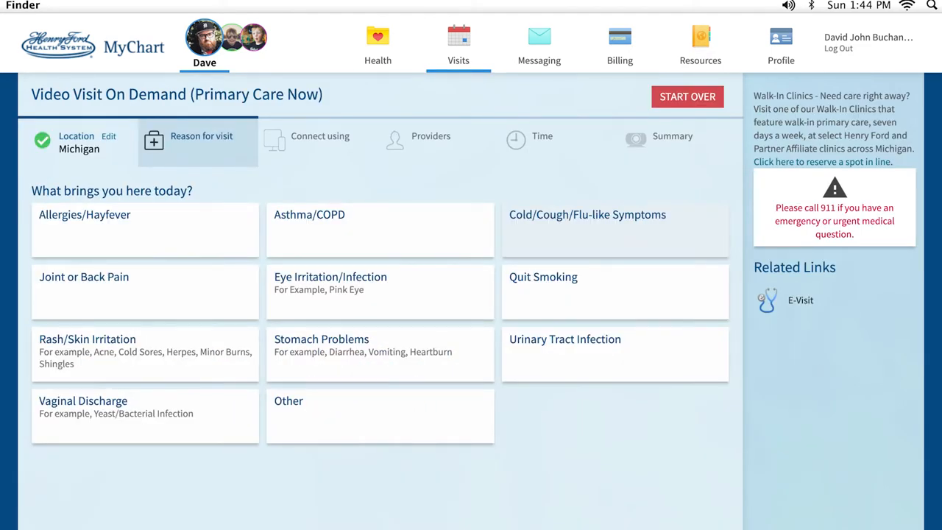
{"action": "left_click", "coordinate": [588, 214]}
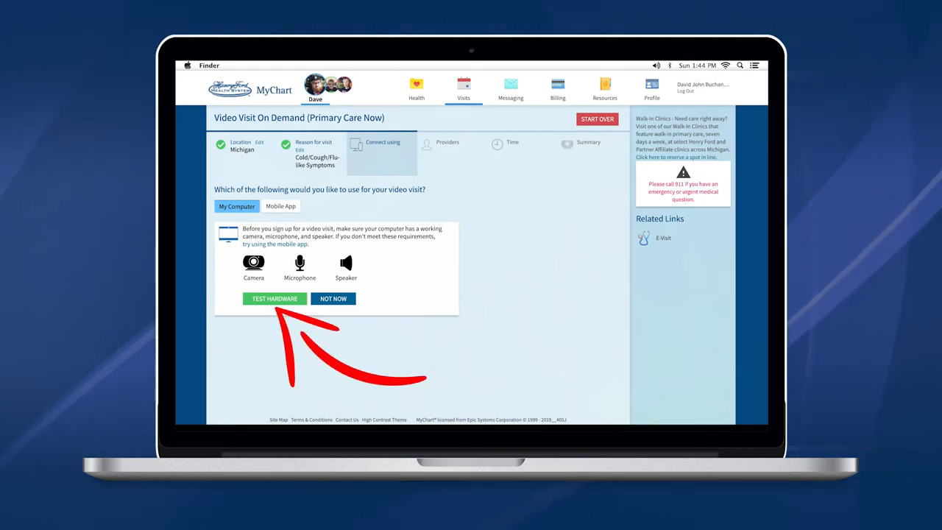
Step: Run the hardware test, download and install the VidyoWeb plugin, and close the passed test
{"action": "left_click", "coordinate": [274, 298]}
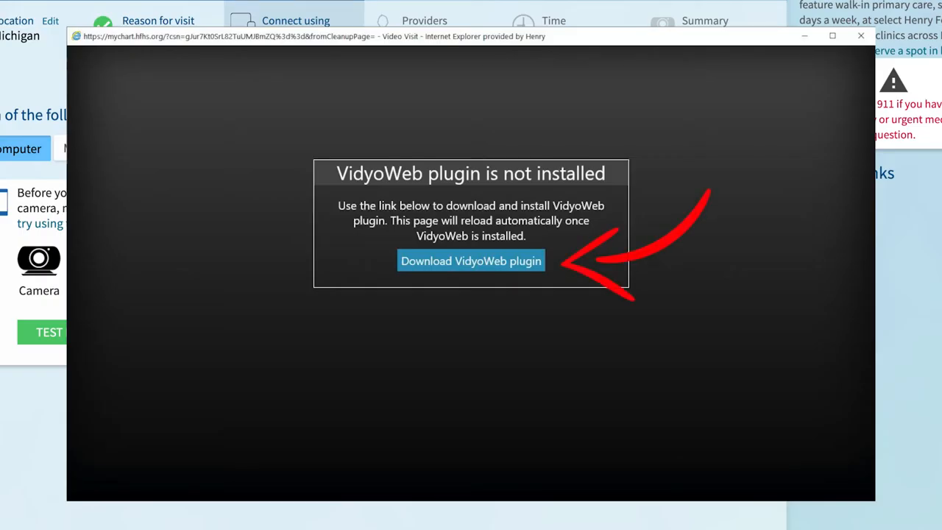
{"action": "left_click", "coordinate": [471, 260]}
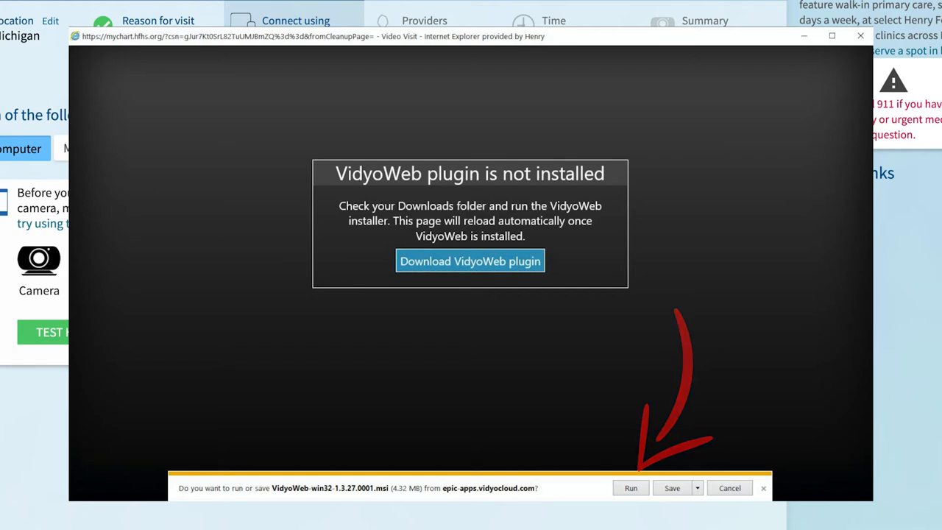
{"action": "left_click", "coordinate": [631, 488]}
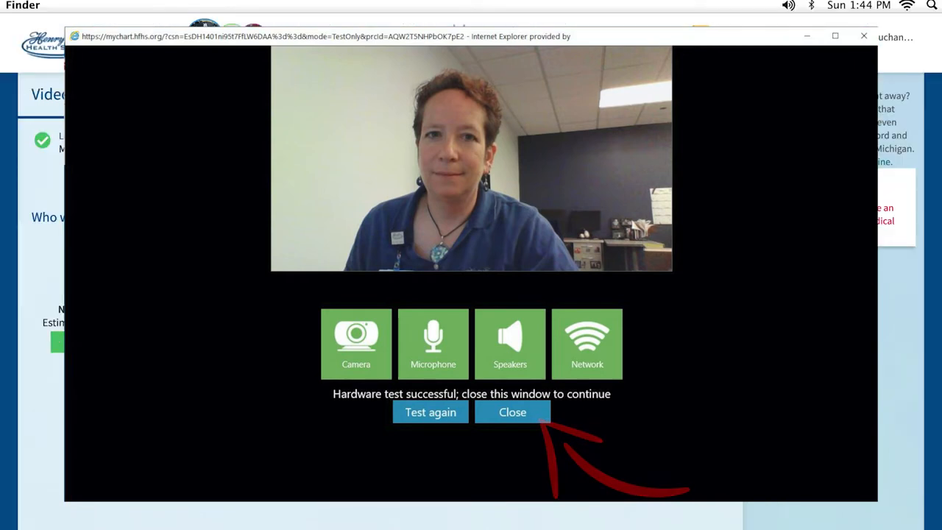
{"action": "left_click", "coordinate": [513, 412]}
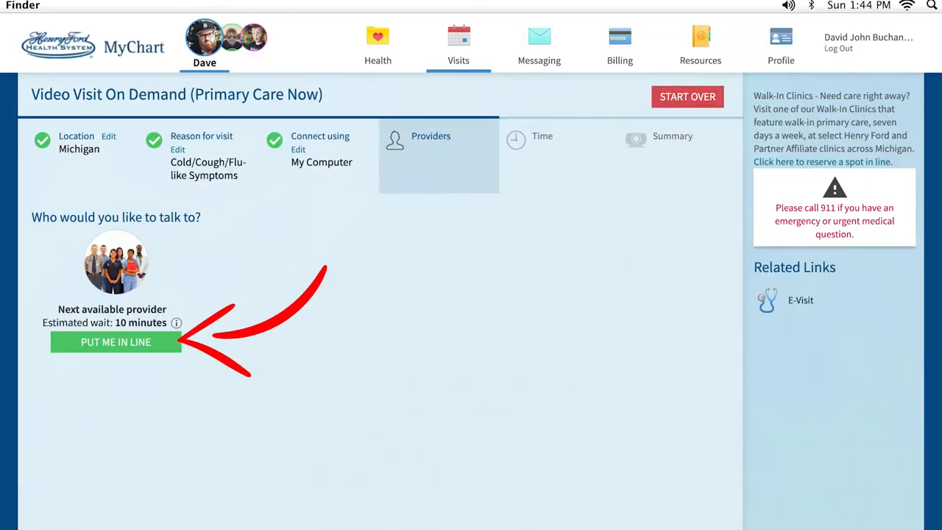